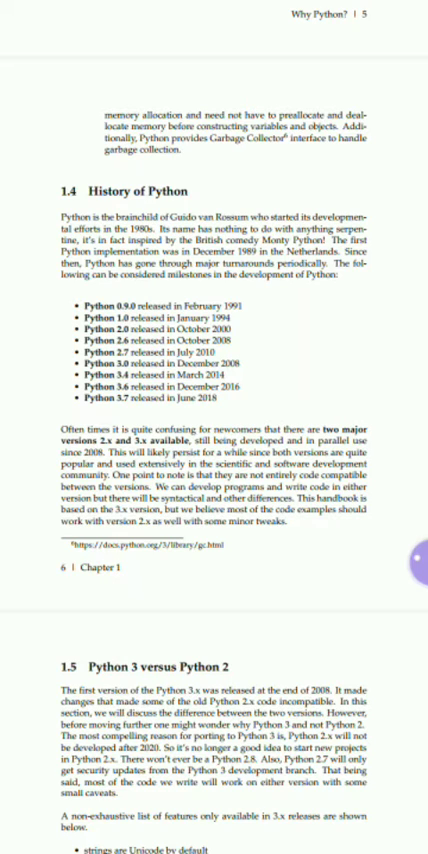
{"action": "scroll", "scroll_direction": "down", "scroll_amount": 3}
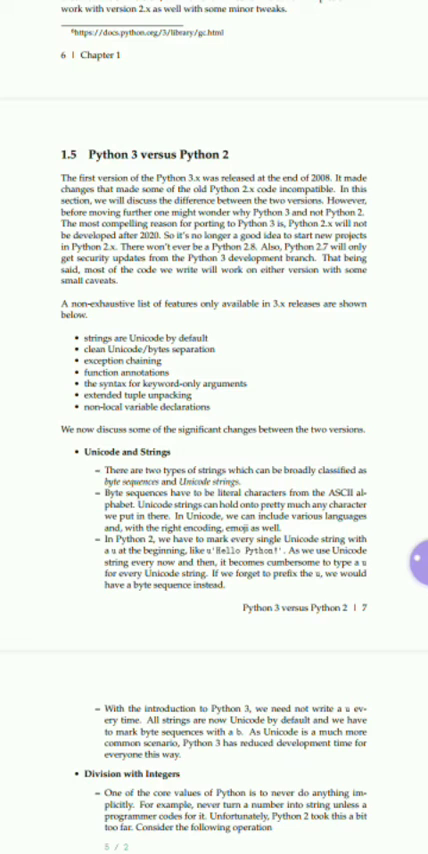
{"action": "scroll", "scroll_direction": "down", "scroll_amount": 3}
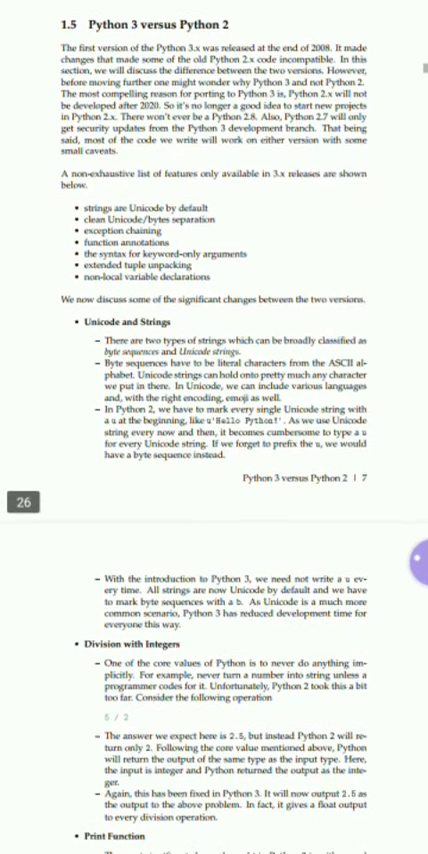
{"action": "scroll", "scroll_direction": "down", "scroll_amount": 3}
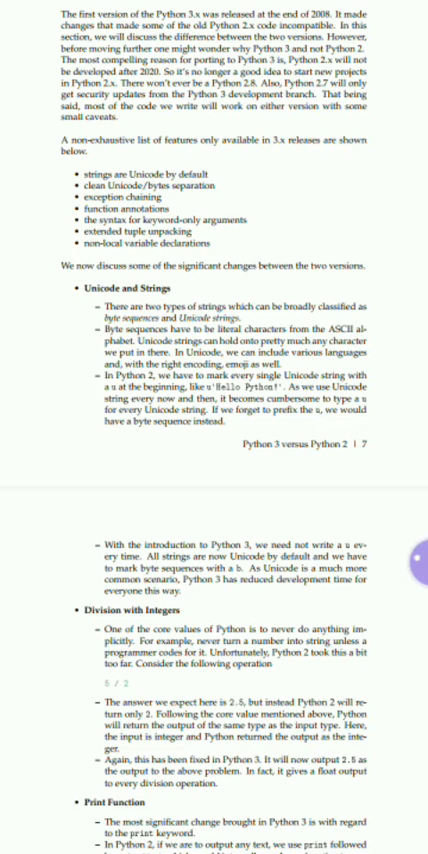
{"action": "scroll", "scroll_direction": "down", "scroll_amount": 3}
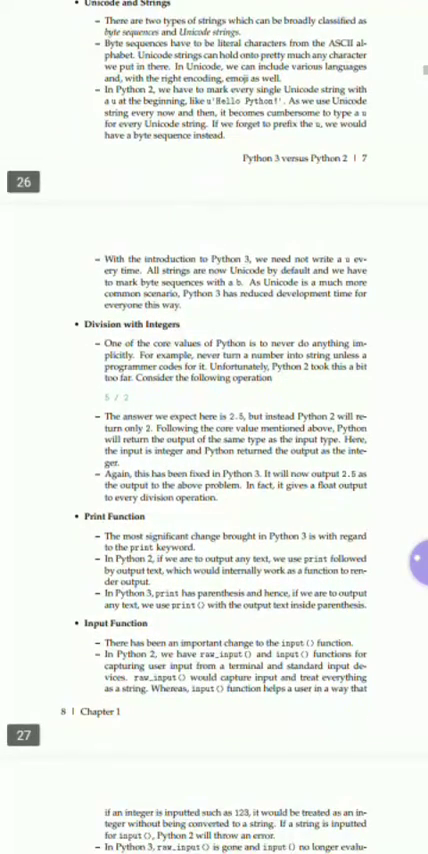